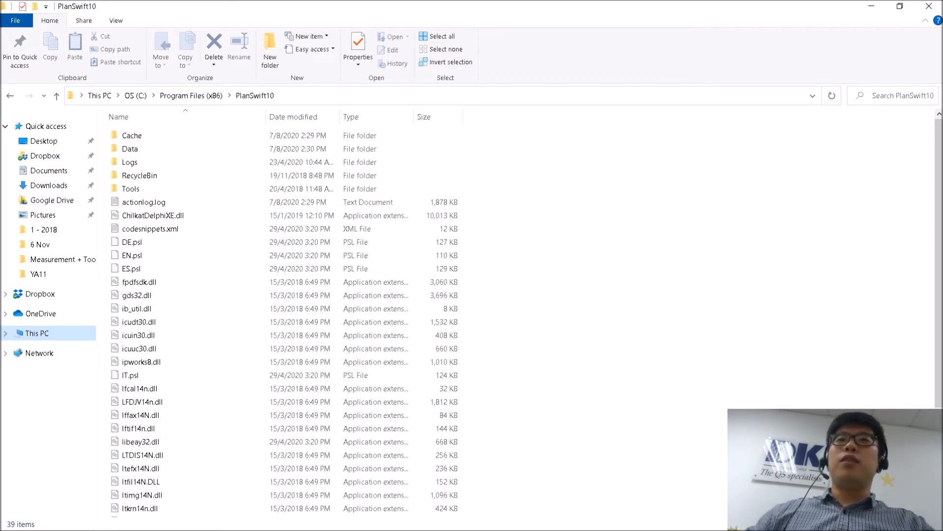
mouse_move(549, 142)
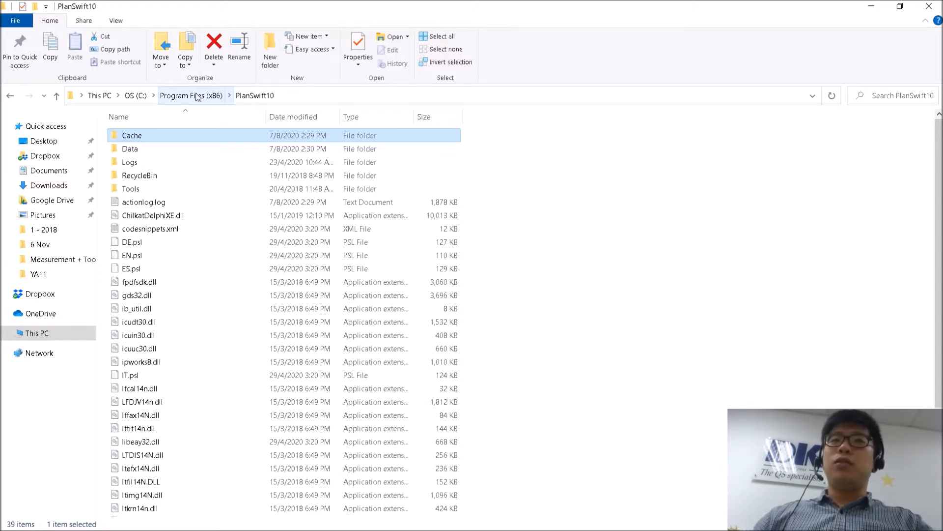
Open PlanSwift10 from Program Files (x86), then its Data folder
left_click(188, 95)
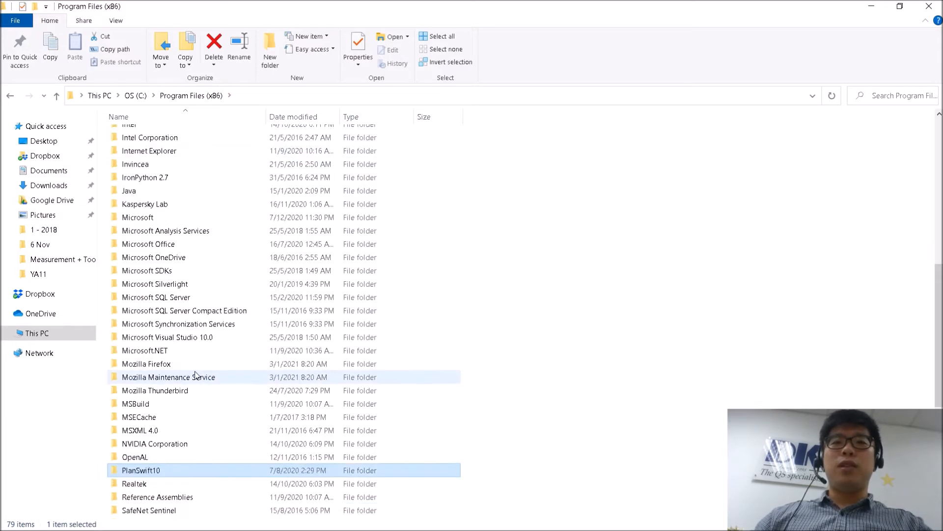
scroll("down", 3)
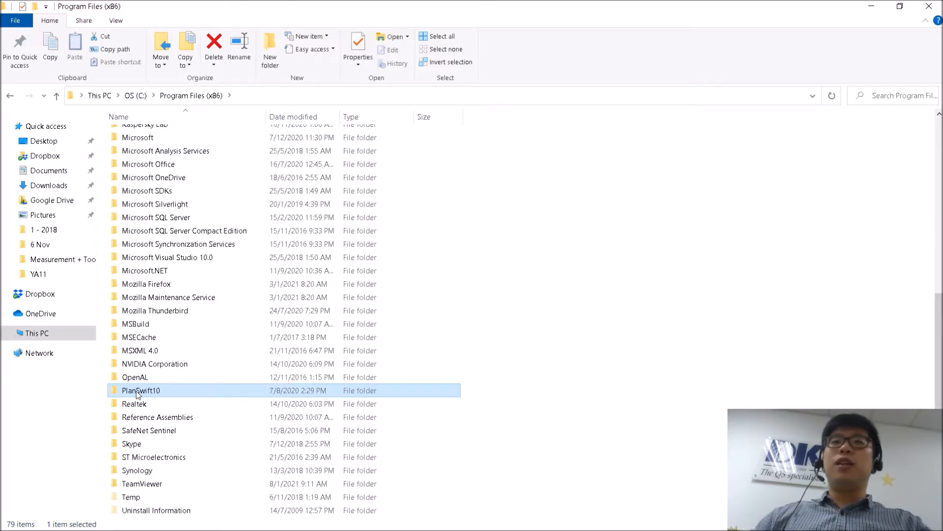
mouse_move(136, 394)
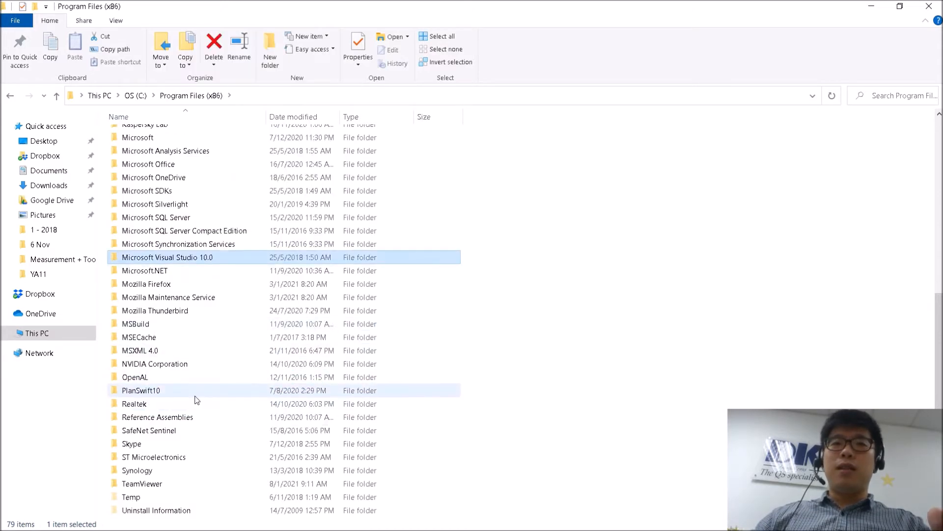
left_click(141, 390)
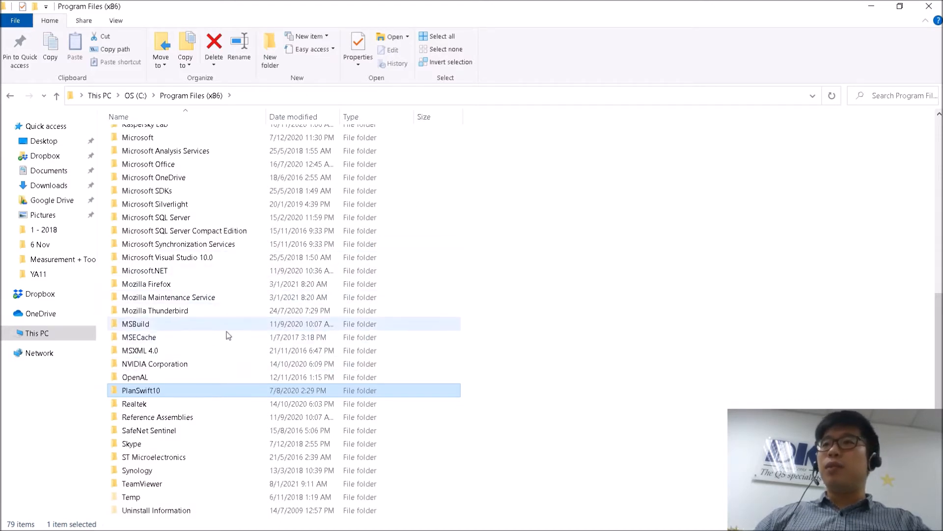
mouse_move(224, 323)
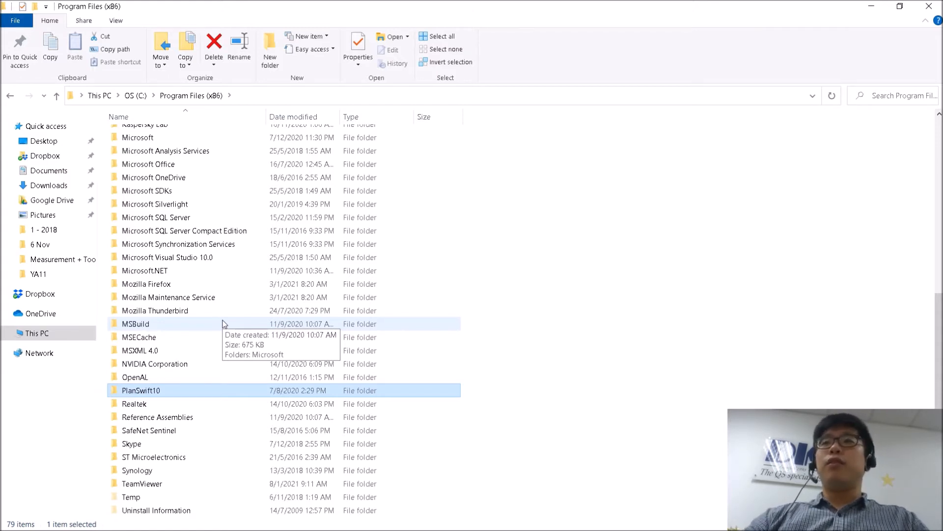
mouse_move(222, 327)
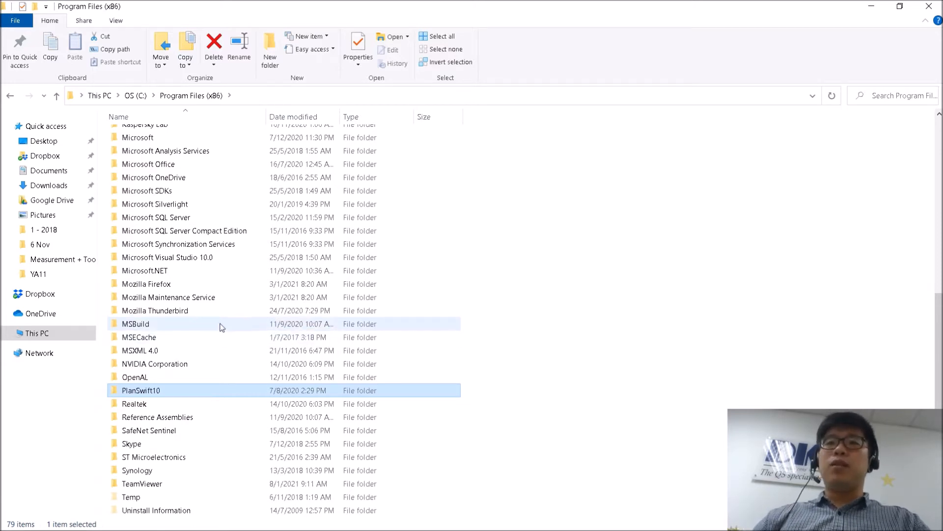
double_click(142, 390)
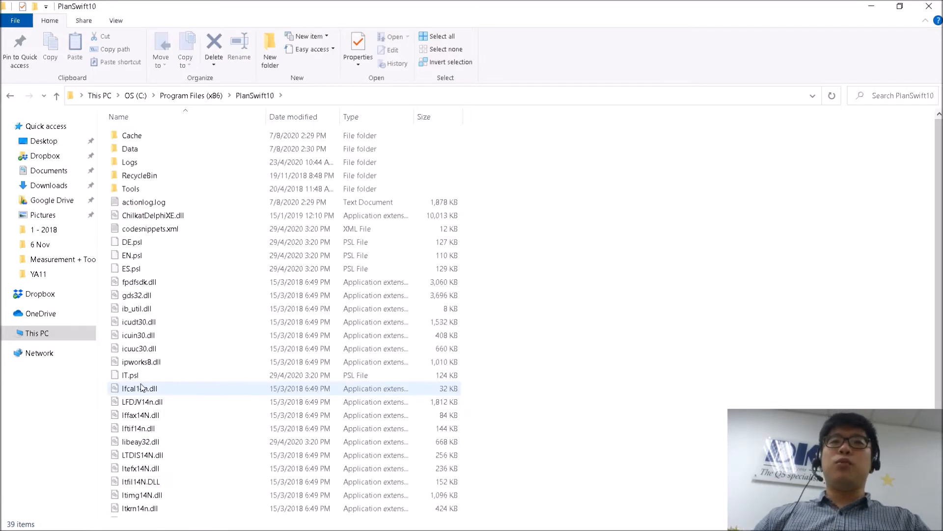
double_click(132, 148)
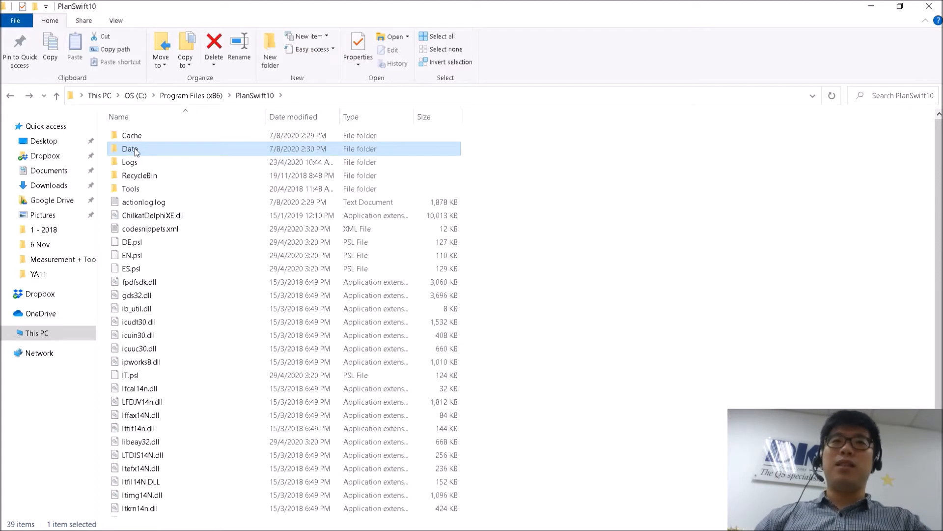
mouse_move(134, 151)
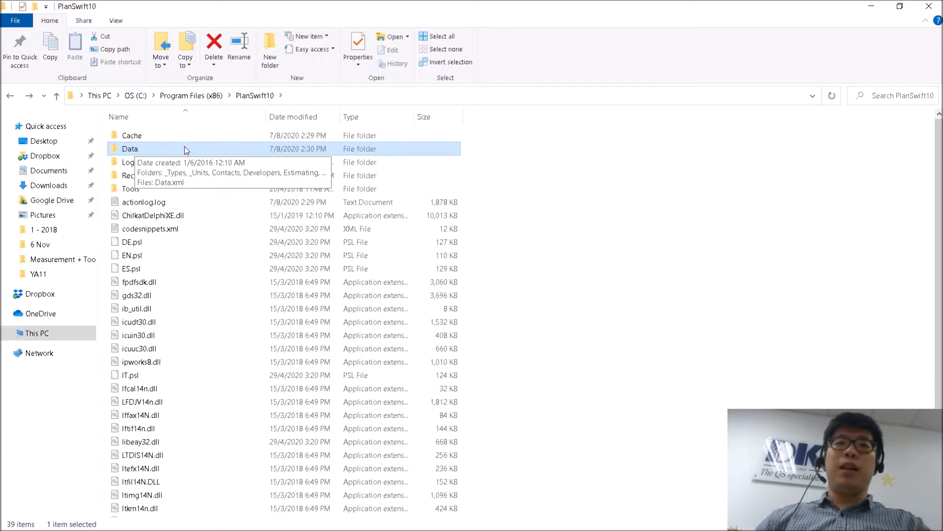
double_click(130, 149)
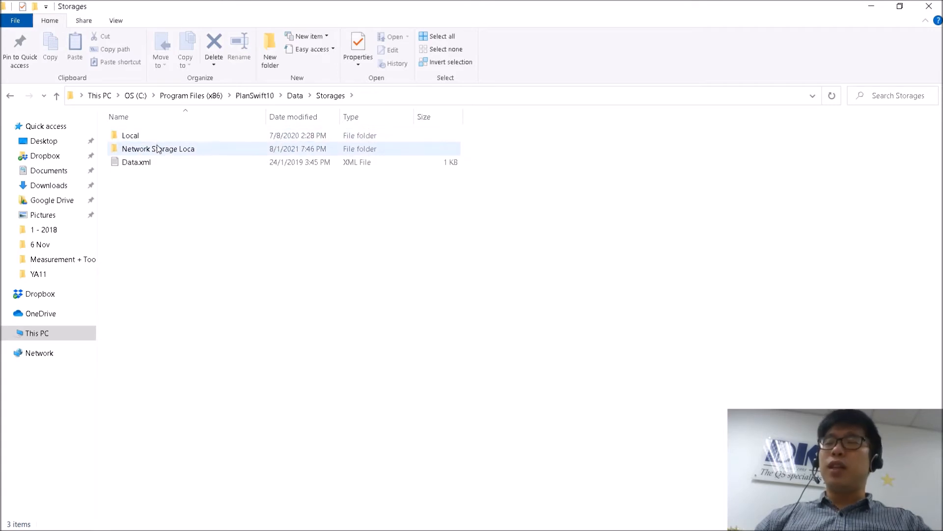
mouse_move(146, 154)
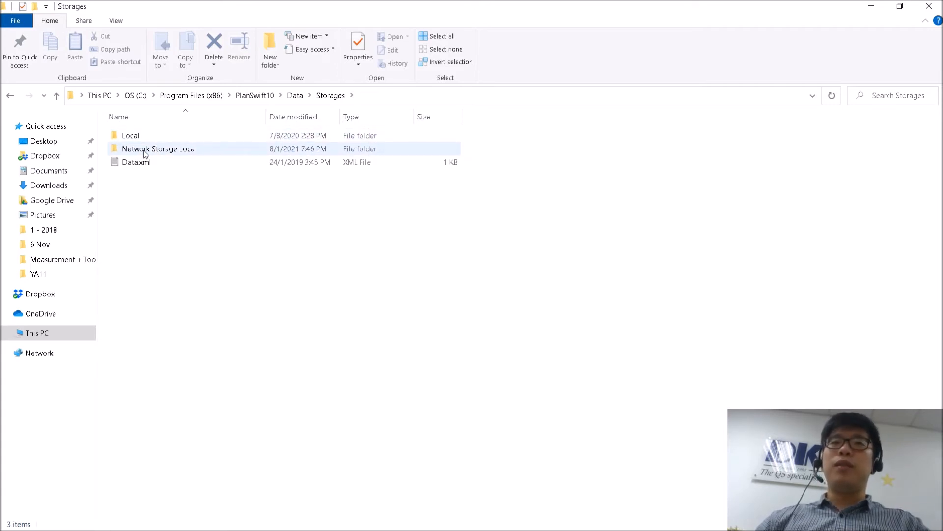
Open the Local storage folder and its Jobs folder listing 62 job folders
left_click(131, 135)
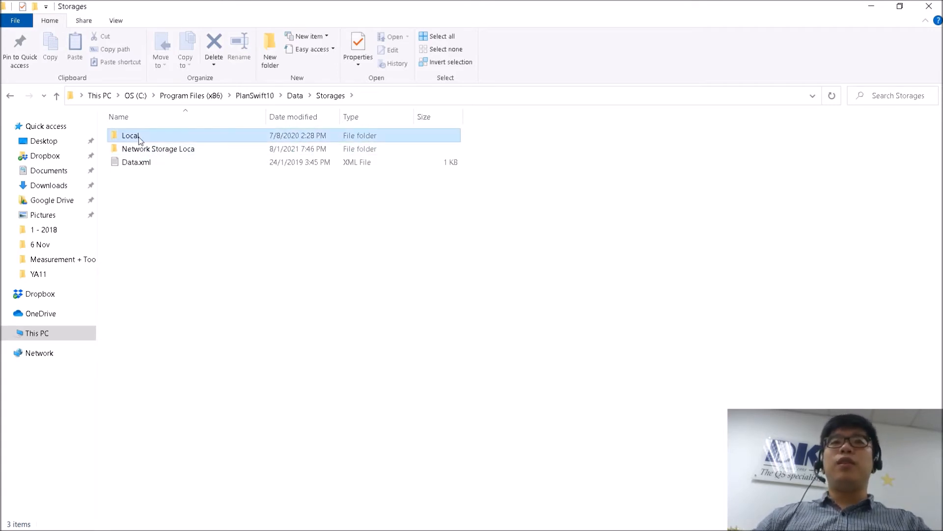
double_click(130, 135)
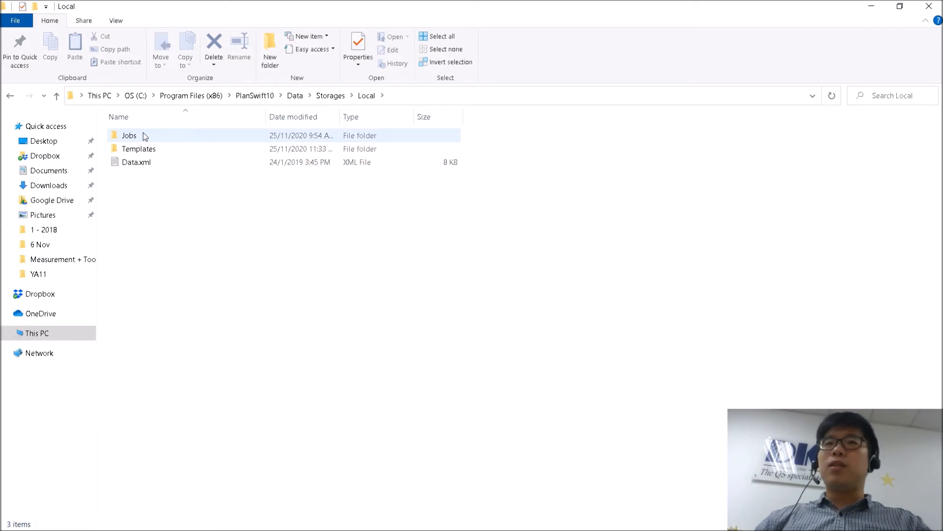
double_click(129, 135)
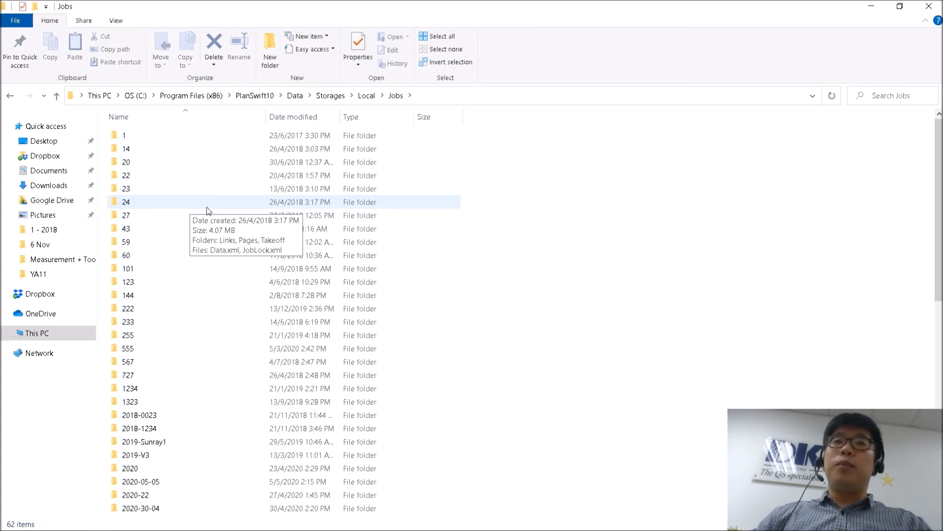
mouse_move(210, 189)
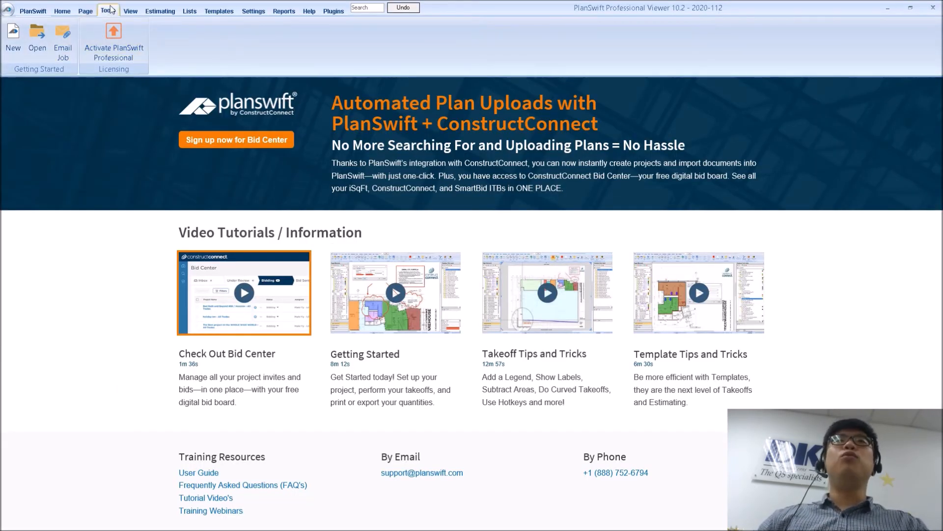
Show the Tools tab with the Zip SwiftJob button for job 2020-112
left_click(106, 10)
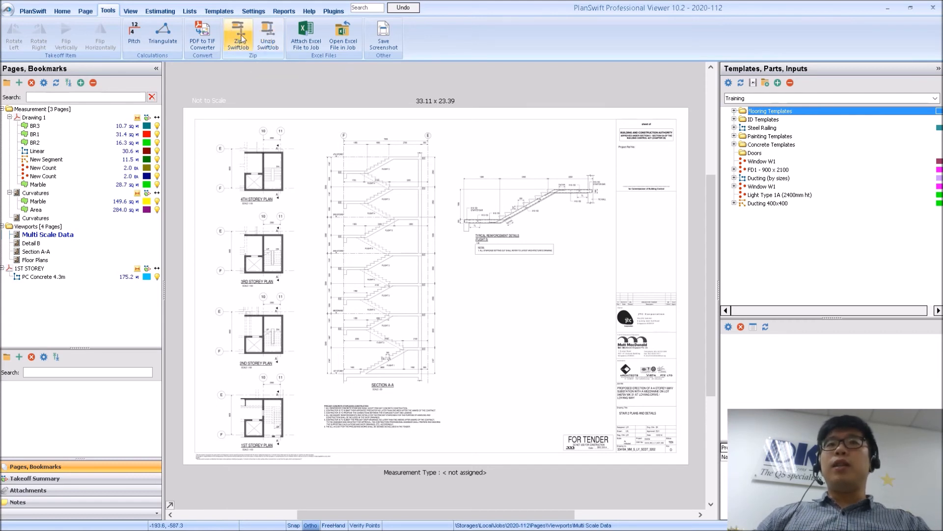
mouse_move(242, 35)
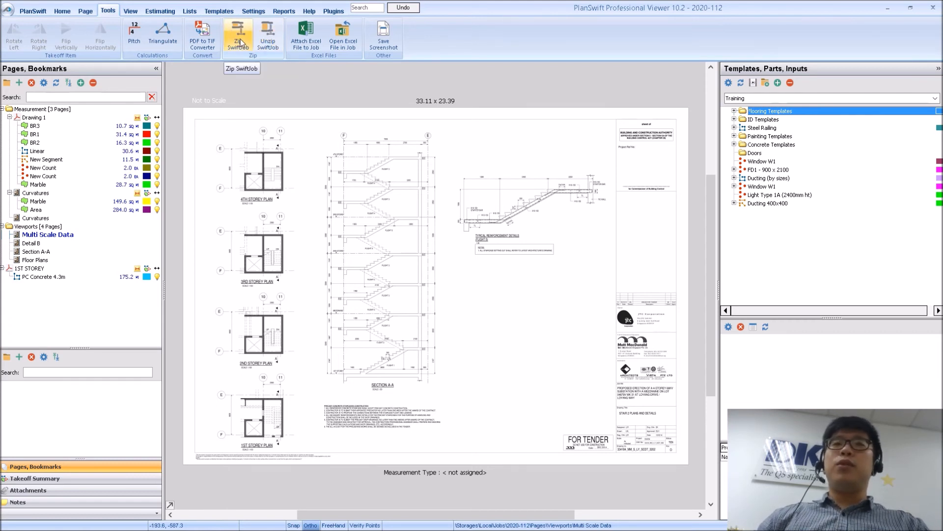